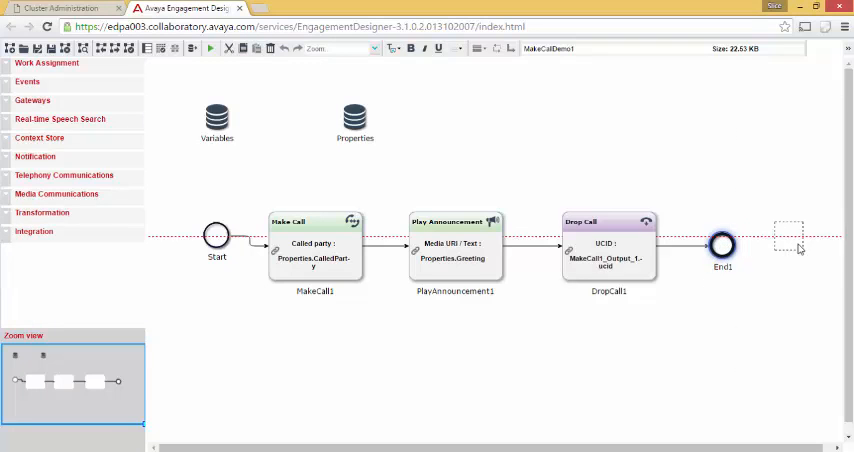
Shift DropCall1, End1 and PlayAnnouncement1 right, and select the old MakeCall1 link for removal.
drag(722, 245, 825, 245)
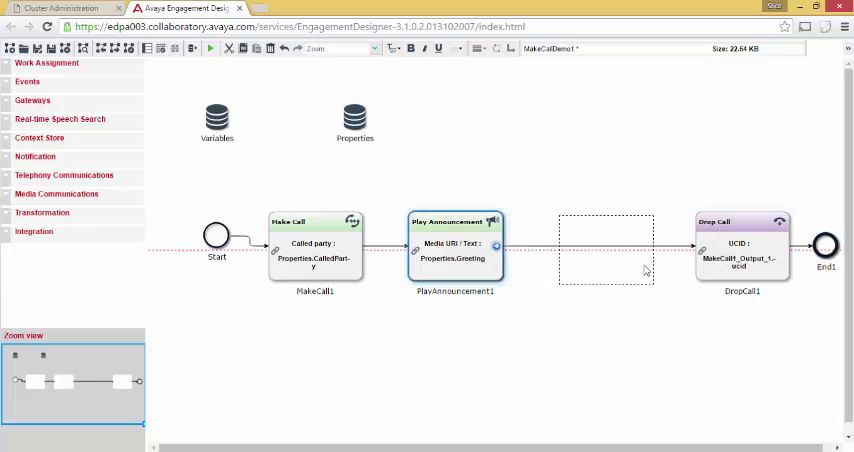
drag(455, 246, 608, 250)
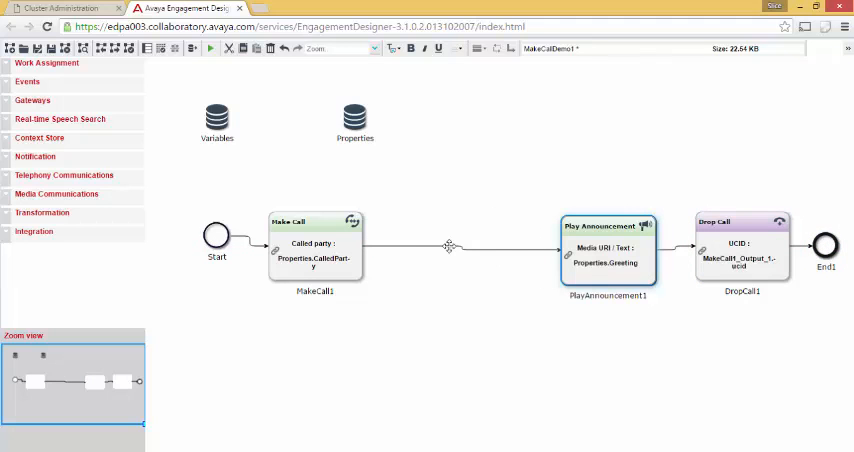
click(450, 245)
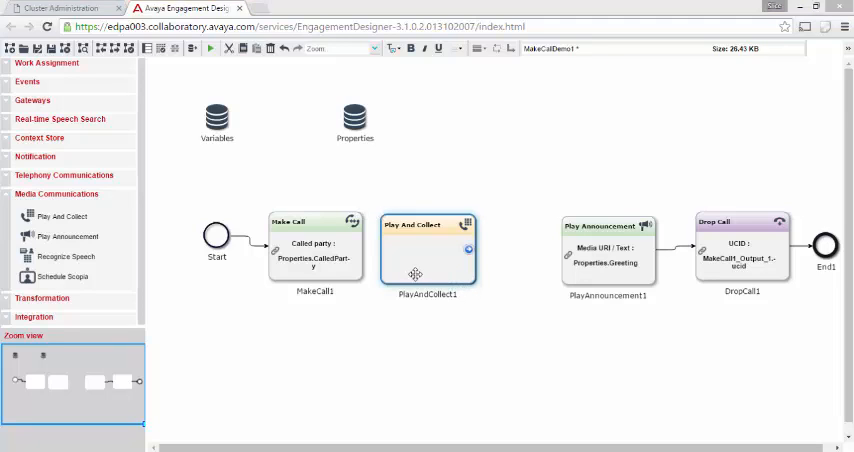
Give PlayAndCollect1 the 'Press one… Press two to release the call' prompt, collecting 1 digit from Called.
right_click(415, 270)
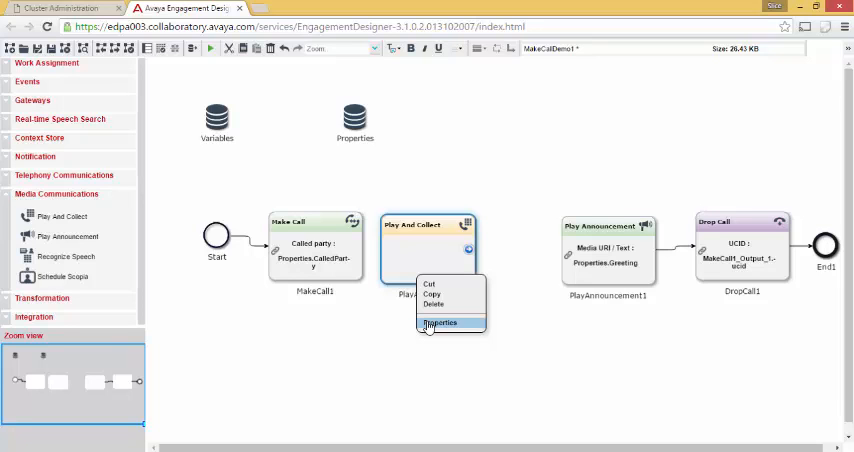
click(440, 323)
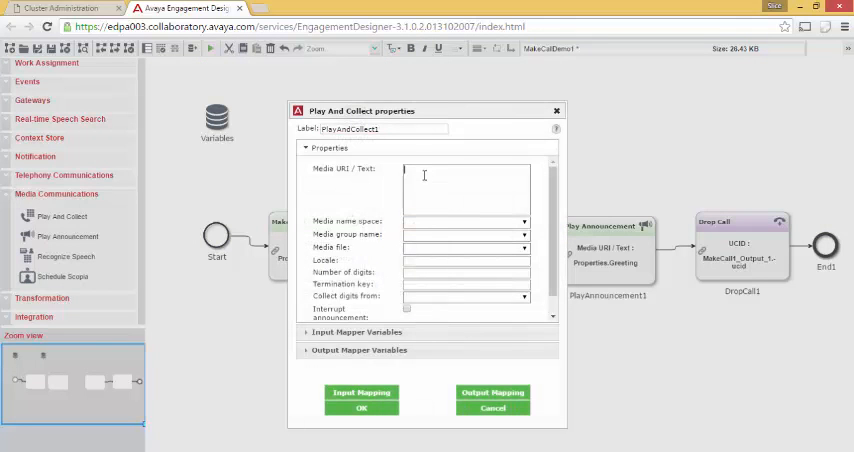
text(Press one for an important announcement.  Press two to release the call.)
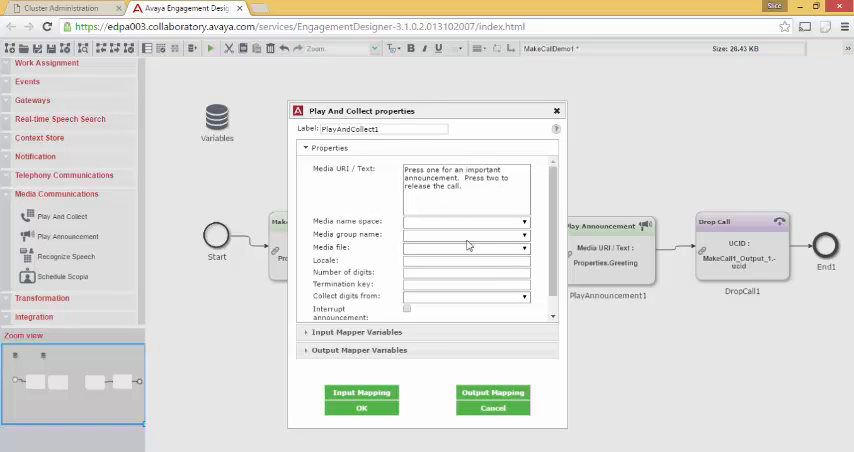
click(462, 273)
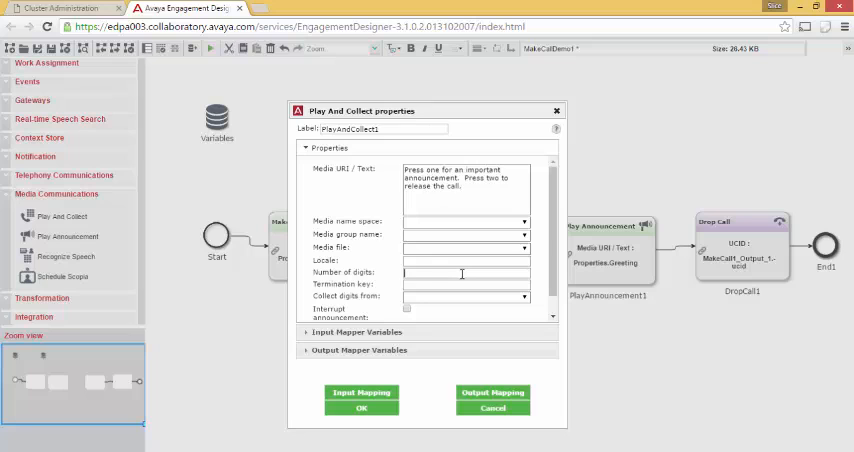
text(1)
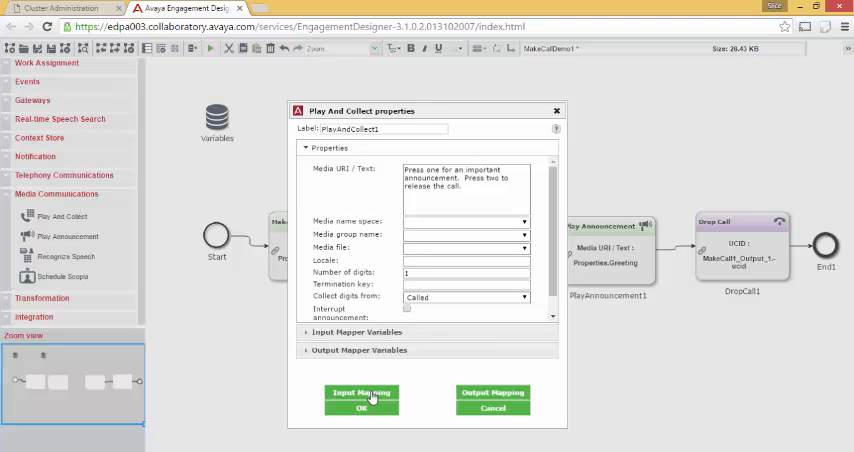
Map MakeCall1_Output_1 ucid to PlayCollectInputSchema ucid and save the input mapping.
click(363, 392)
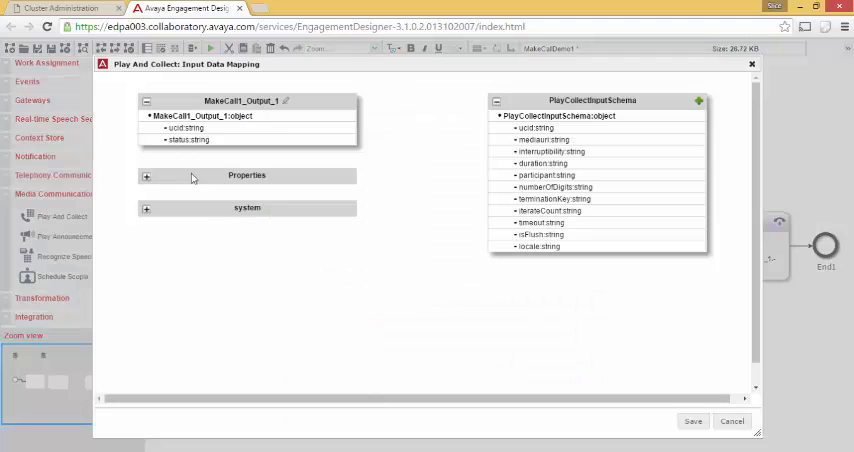
click(190, 128)
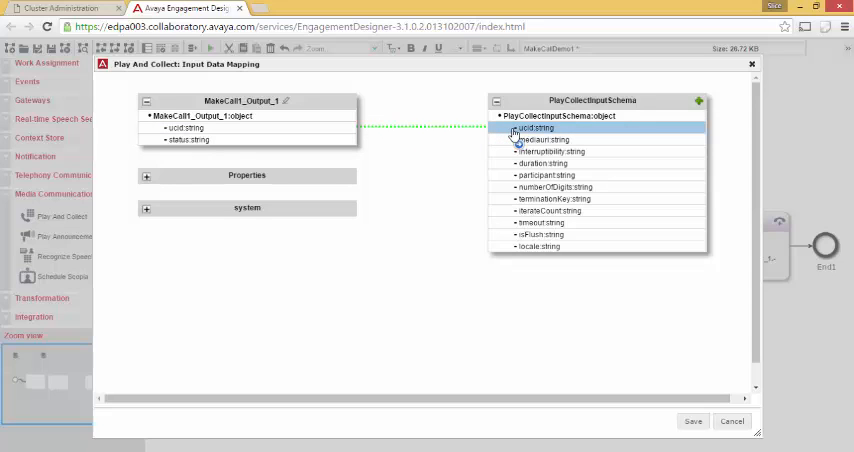
click(544, 163)
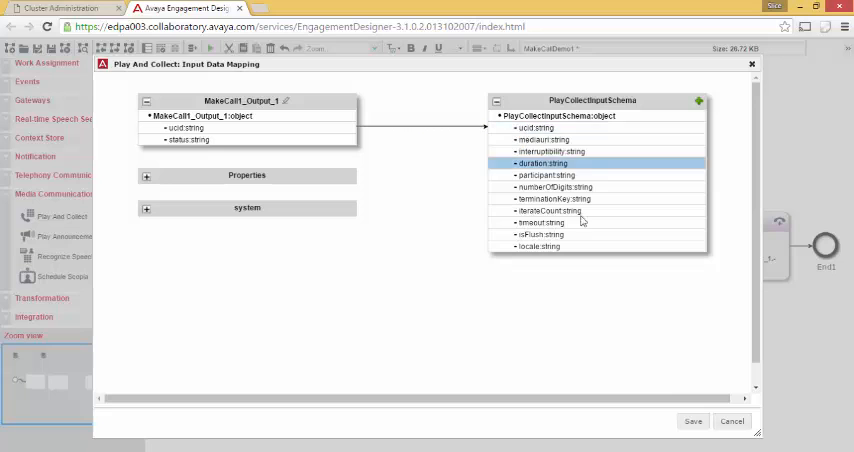
click(691, 421)
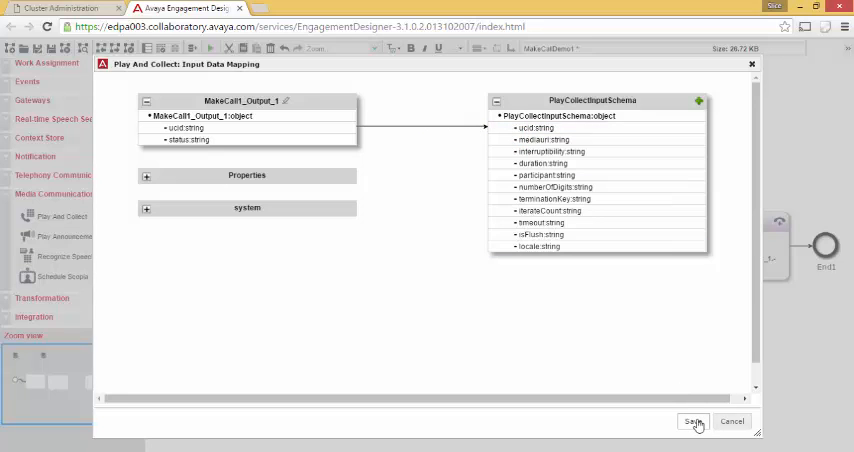
click(694, 421)
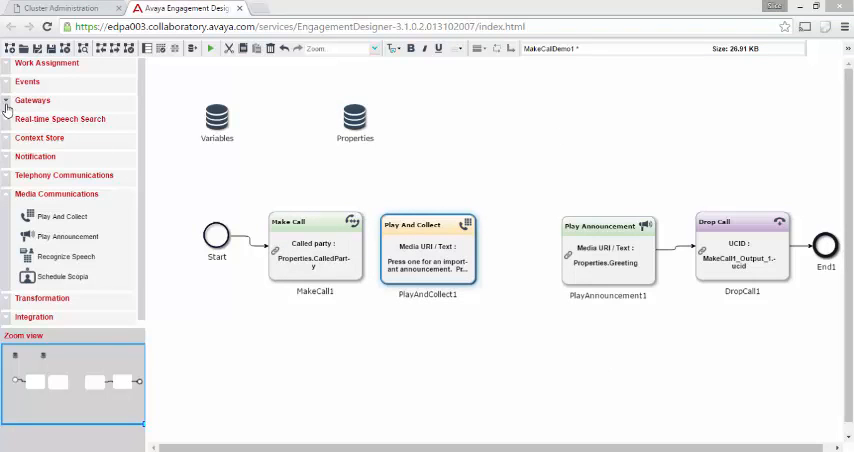
Expand the Gateways and Events palette groups to build ExcGwy1 with DropCall2 and End2.
click(32, 100)
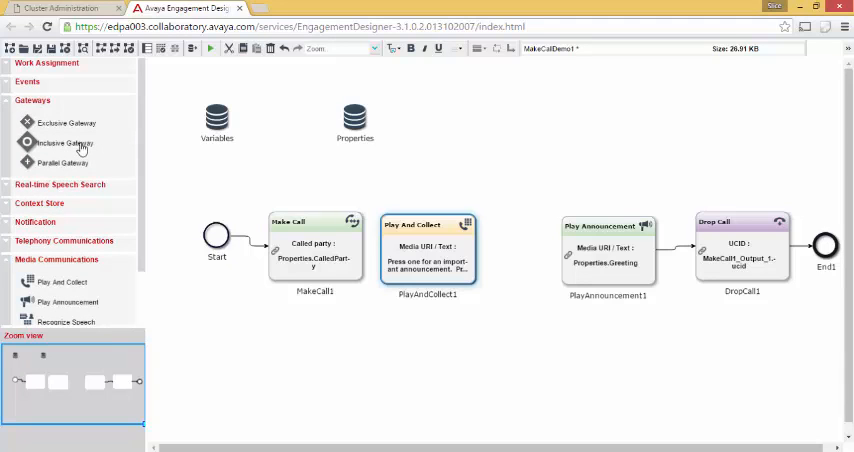
mouse_move(77, 163)
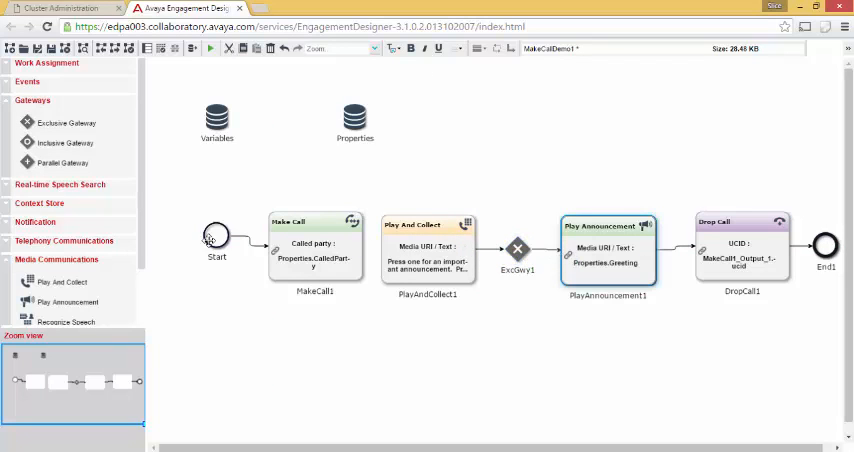
scroll(down, 3)
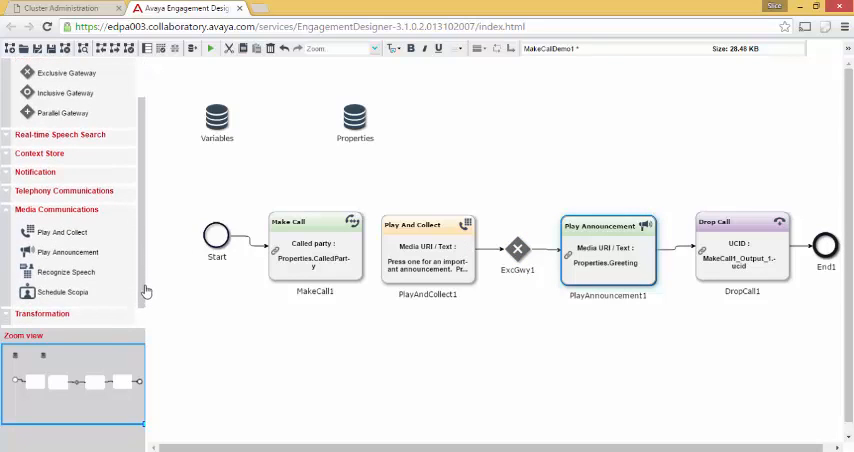
click(64, 190)
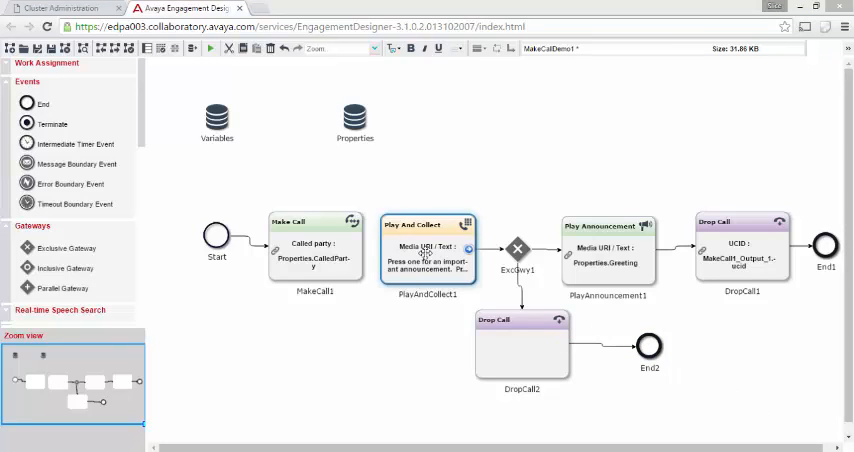
Map PlayCollectOutputSchema to a new PlayAndCollect1_Output_1 variable, save, and confirm PlayAndCollect1's settings.
right_click(422, 250)
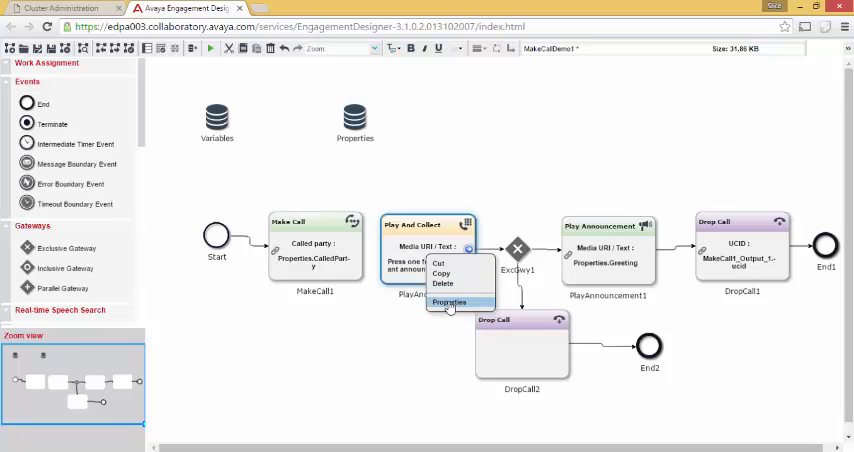
click(449, 302)
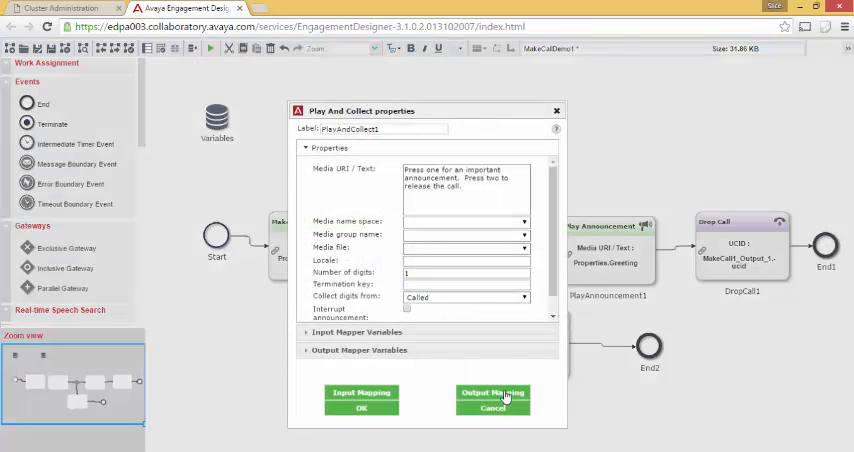
click(490, 389)
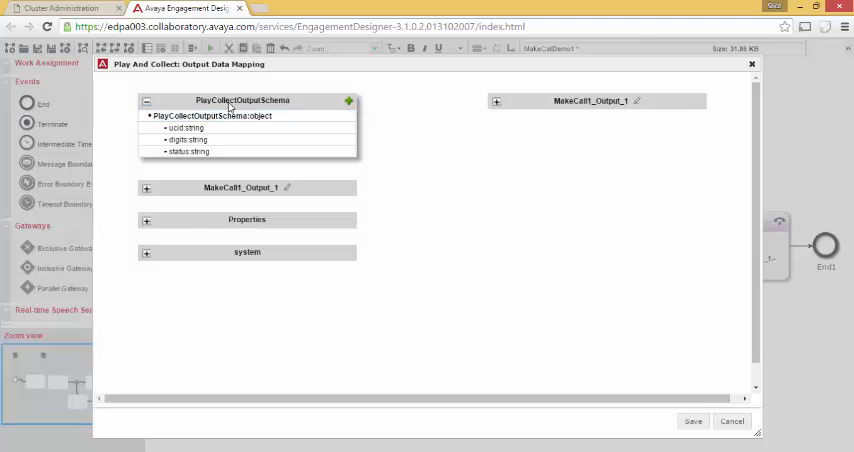
click(192, 139)
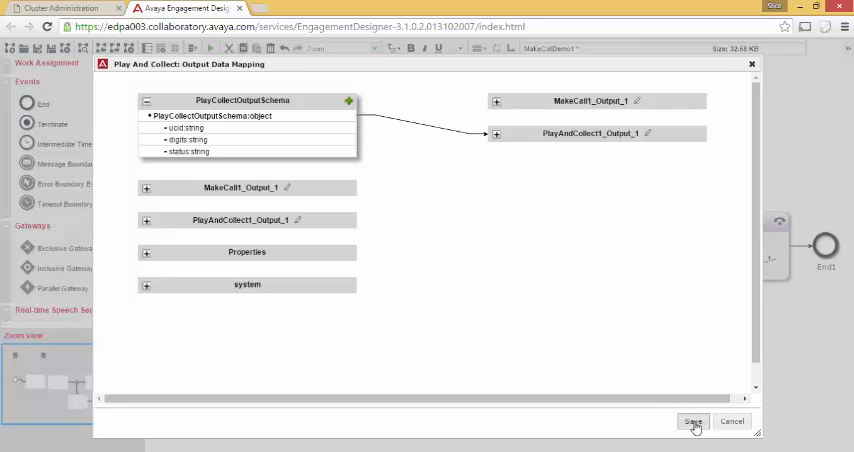
click(692, 422)
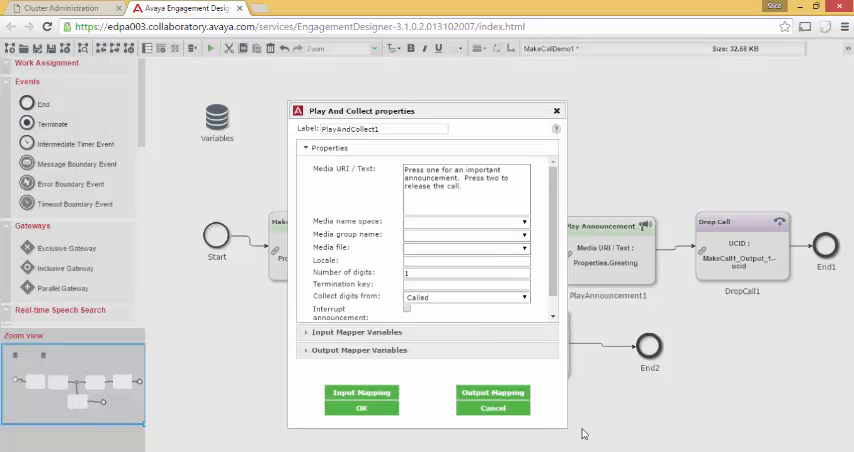
click(361, 404)
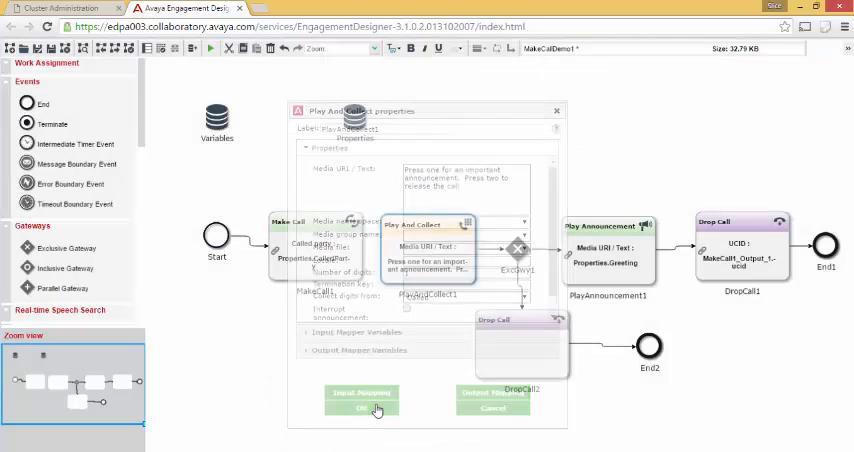
Label the gateway-to-PlayAnnouncement1 connection 'Play' with sequence number 1.
click(359, 409)
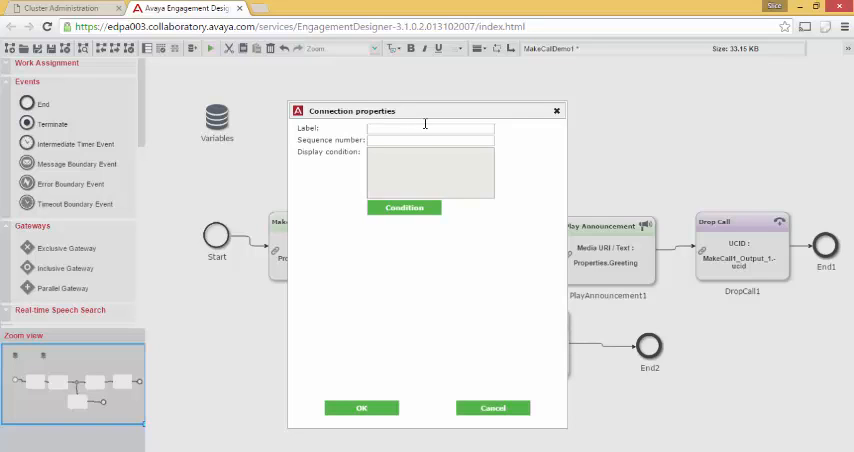
text(Play)
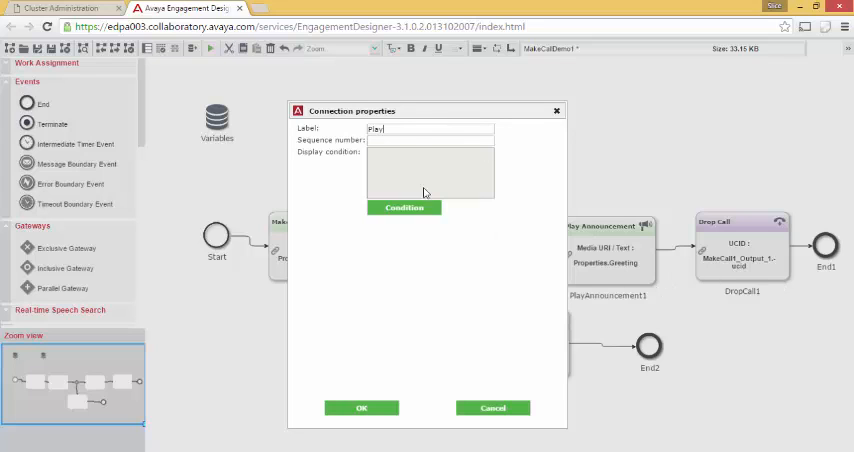
text(1)
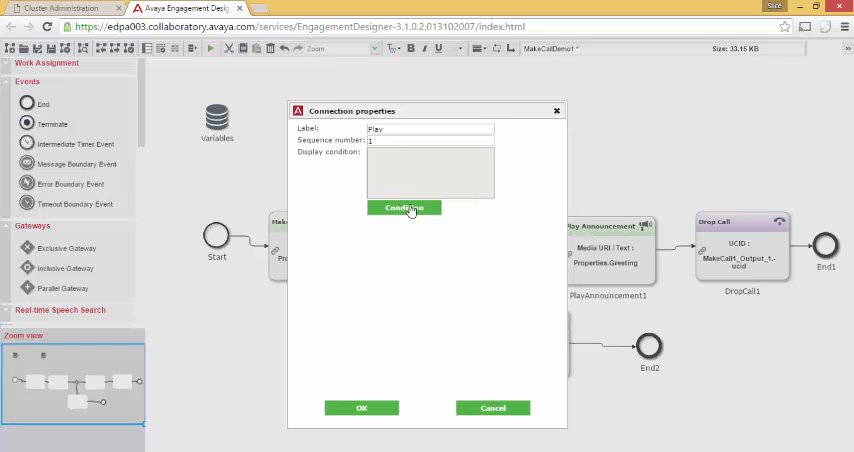
Set and validate the Play branch condition PlayAndCollect1_Output_1["digits"] == "1".
click(402, 208)
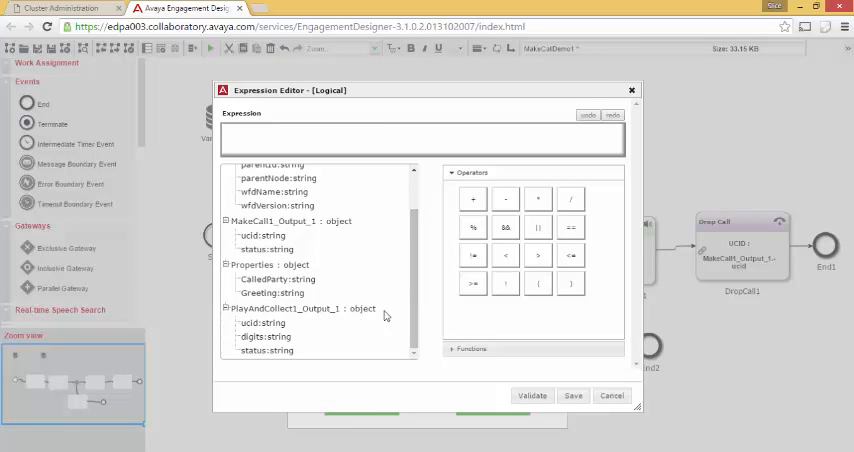
mouse_move(250, 323)
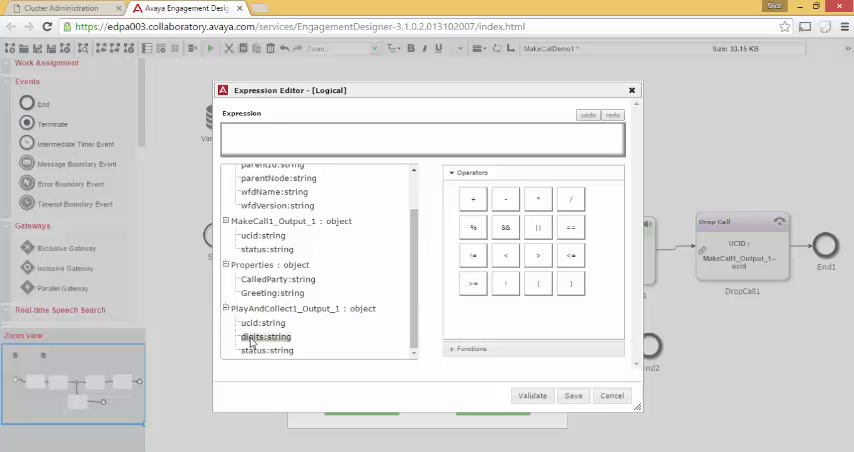
double_click(264, 337)
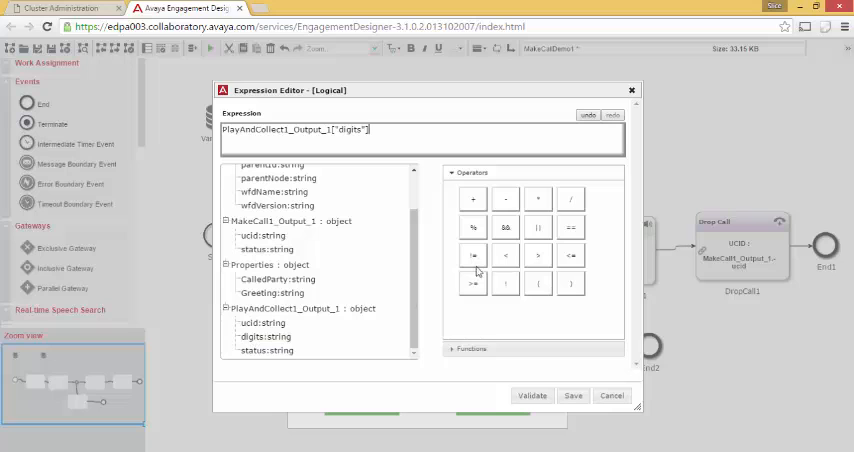
click(570, 227)
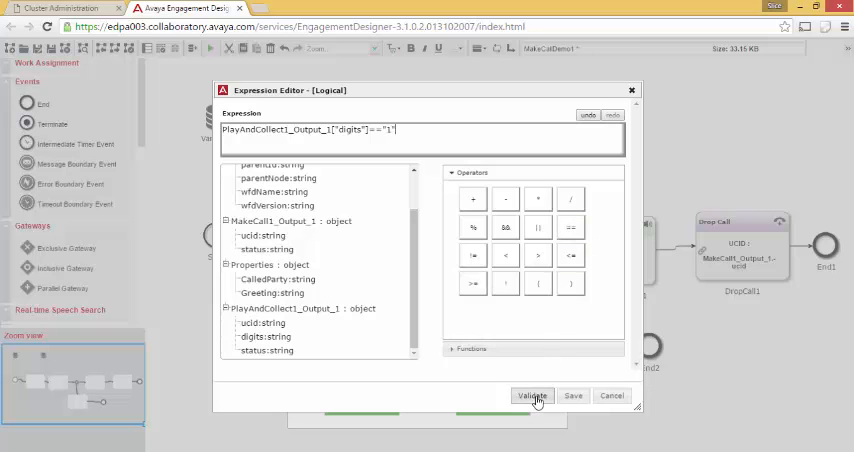
click(532, 395)
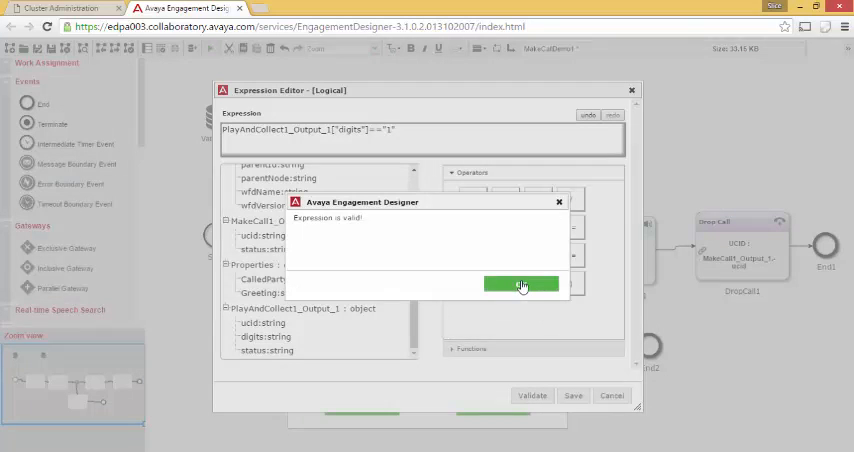
click(521, 285)
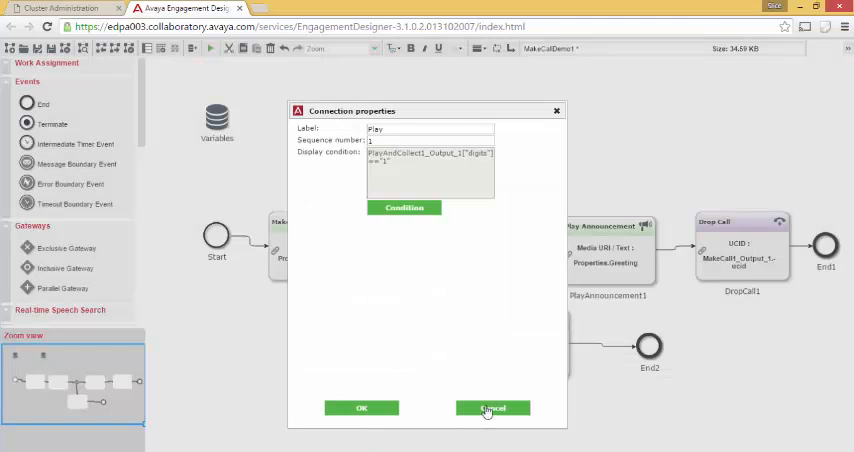
click(491, 407)
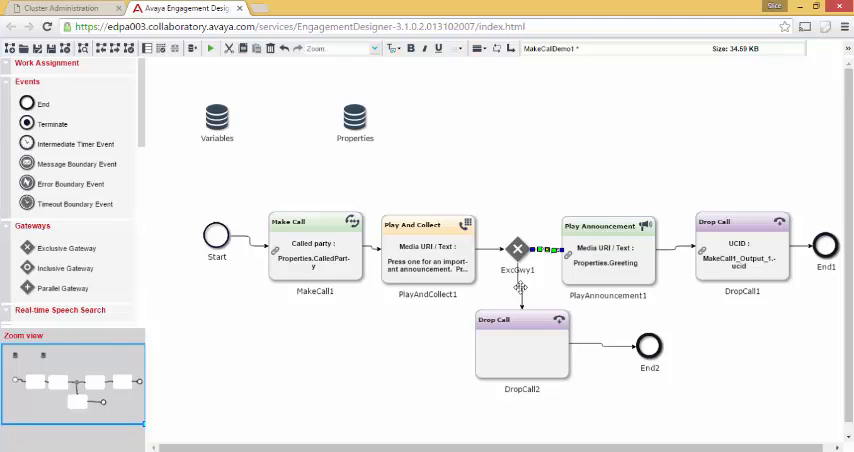
Label the ExcGwy1-to-DropCall2 connection 'Default' with sequence number 2.
right_click(518, 248)
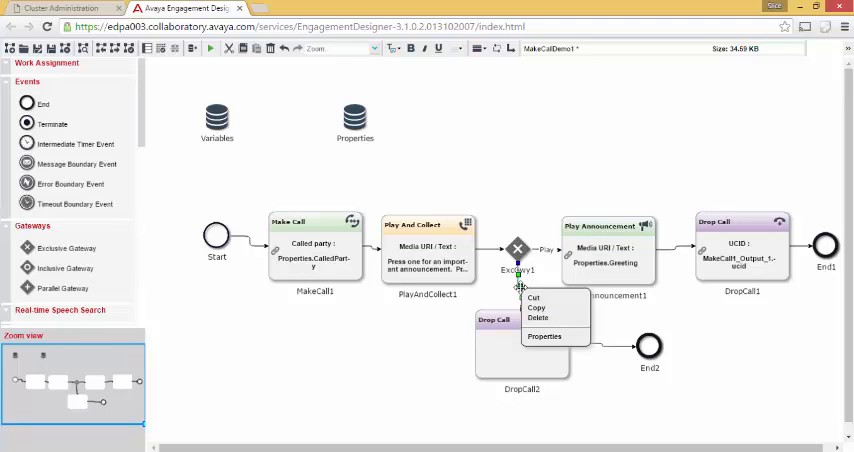
click(543, 336)
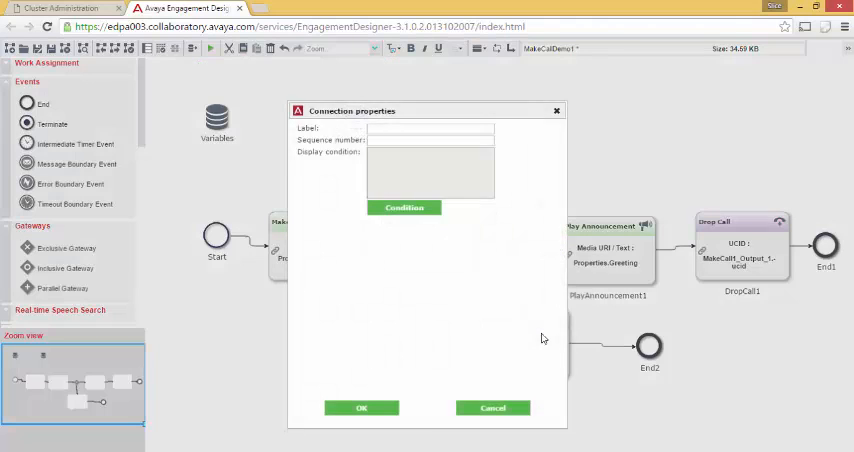
click(430, 129)
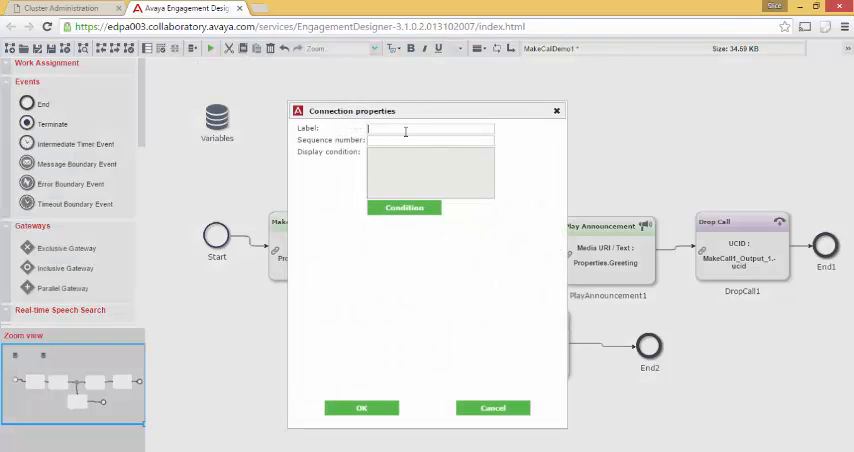
text(Default)
click(430, 140)
text(2)
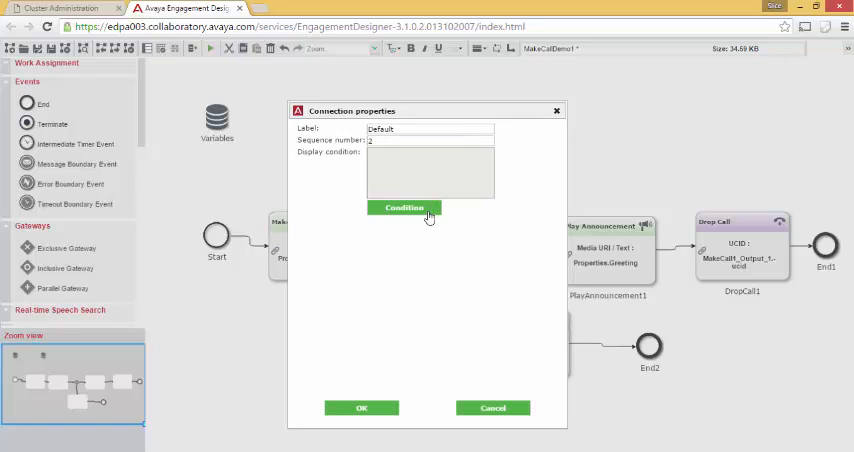
mouse_move(481, 265)
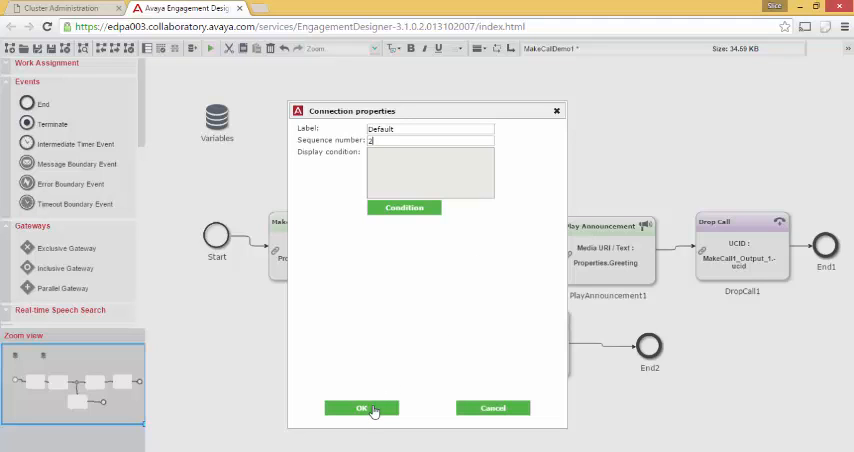
click(362, 407)
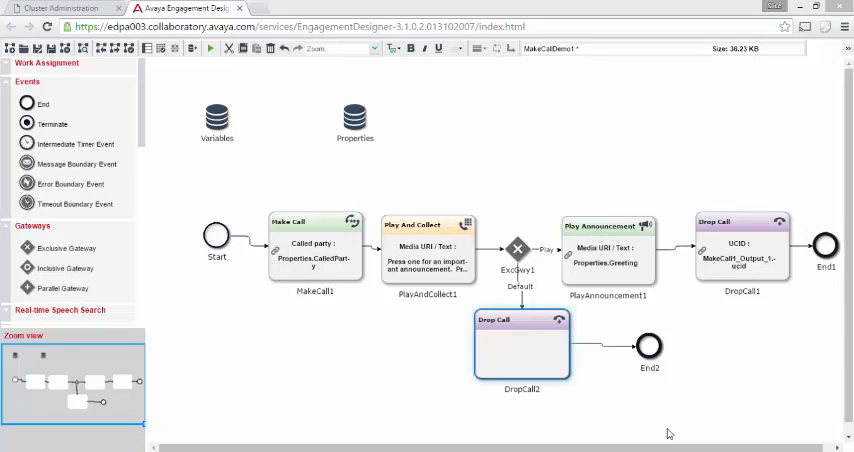
mouse_move(544, 250)
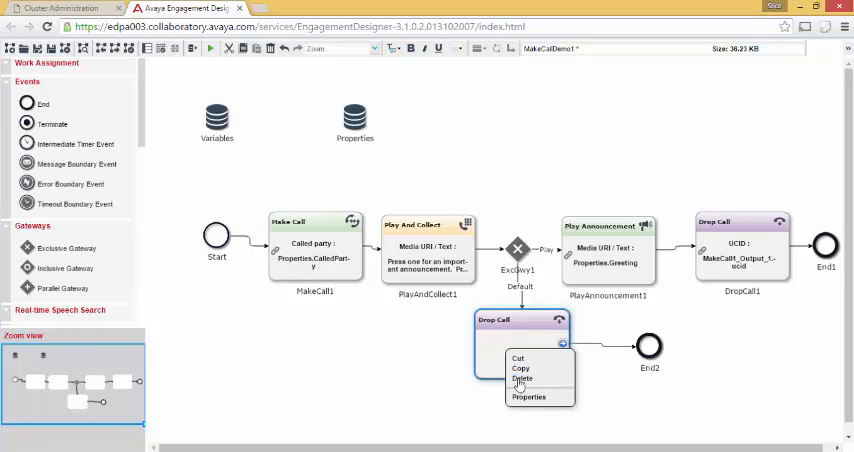
Map MakeCall1_Output_1 ucid to DropCall2's input ucid and apply its properties.
click(529, 397)
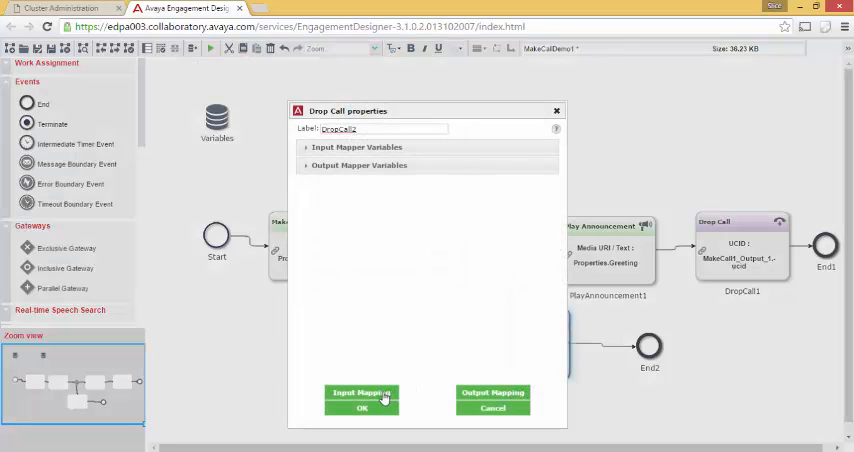
click(363, 393)
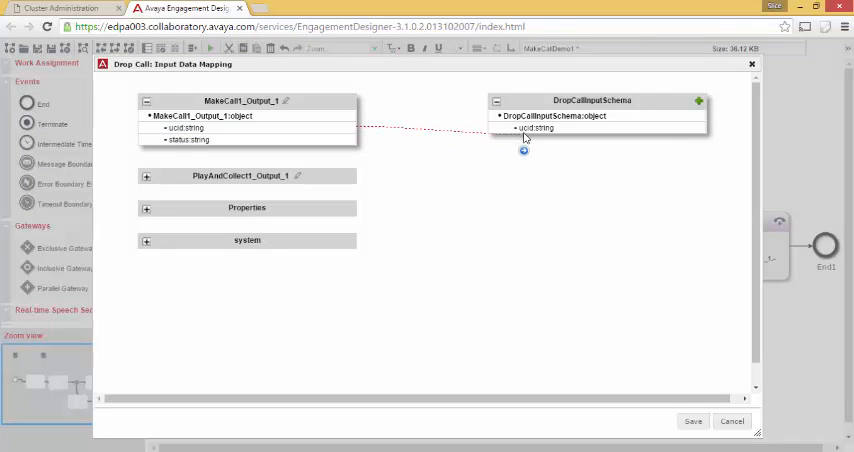
click(688, 420)
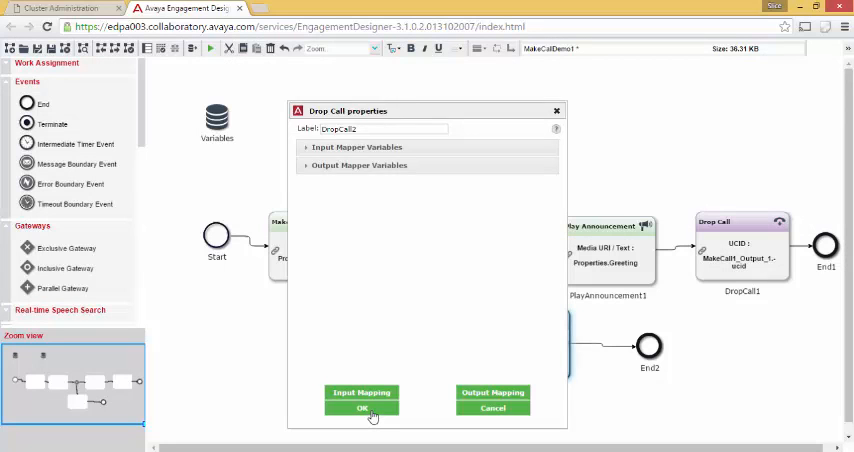
click(362, 407)
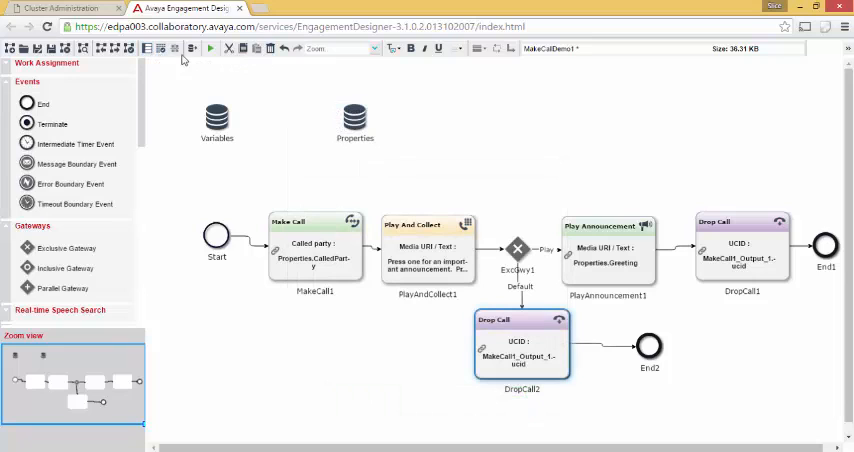
mouse_move(129, 50)
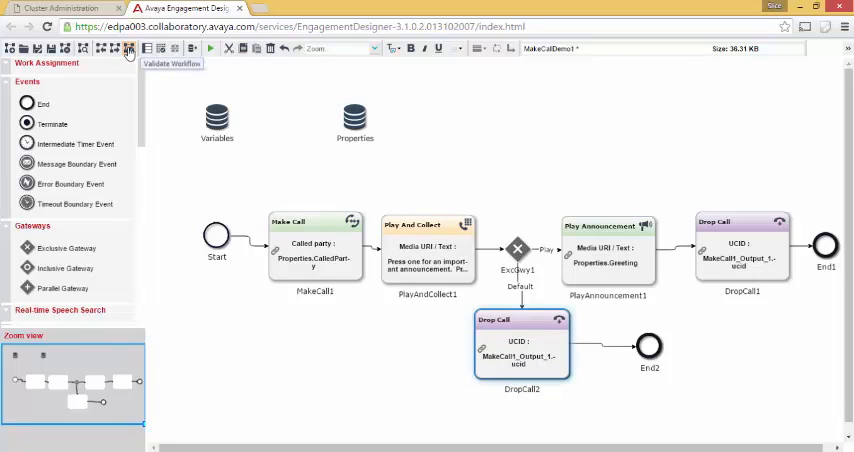
Validate, save and deploy MakeCallDemo1 as version 22, then open the Administration Console.
click(131, 49)
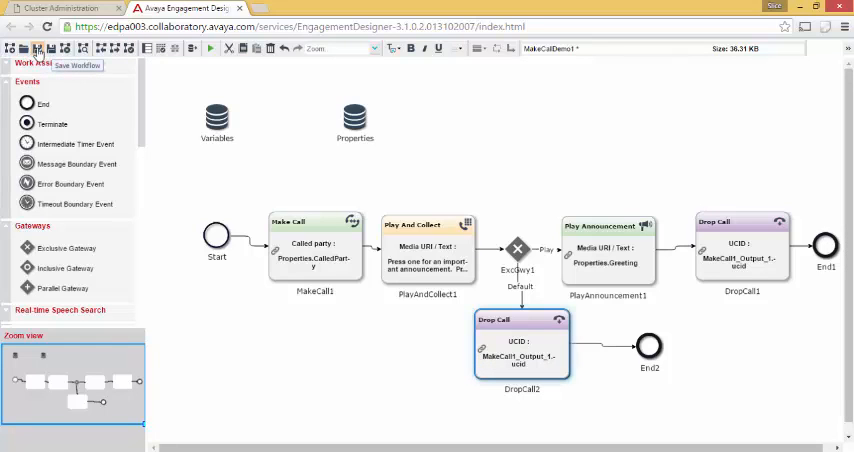
click(37, 48)
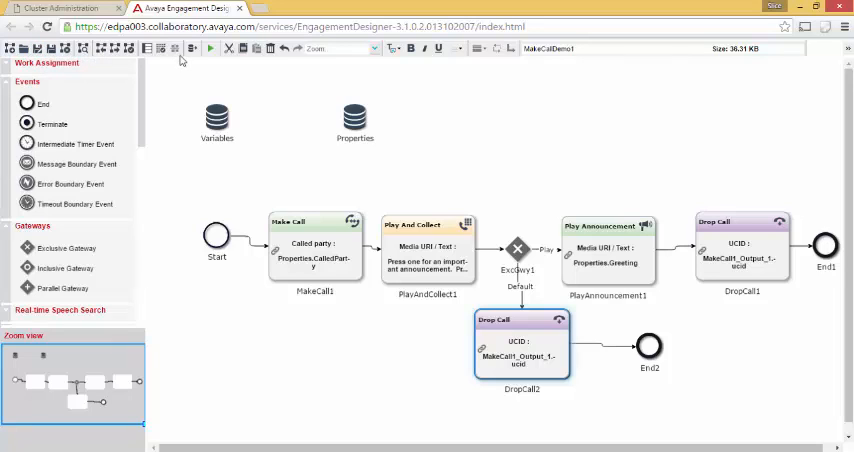
mouse_move(194, 49)
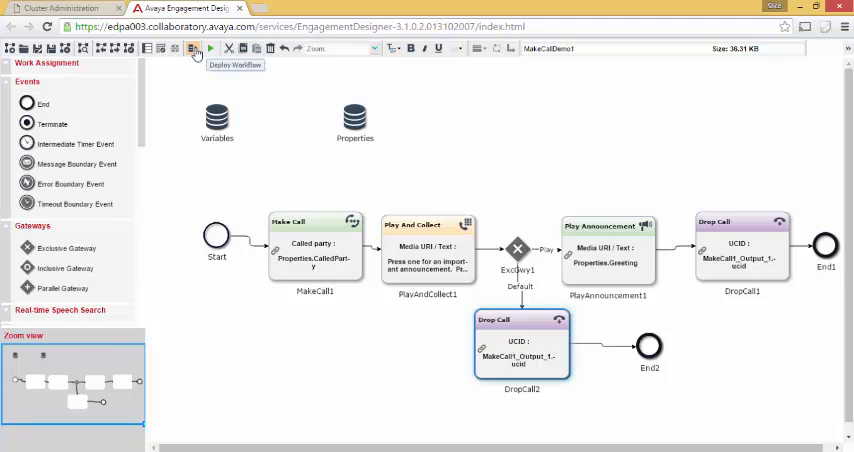
mouse_move(509, 161)
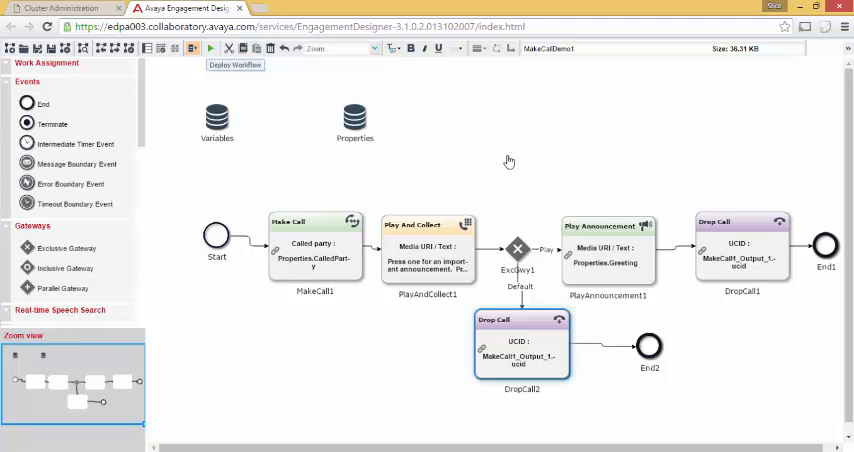
click(234, 65)
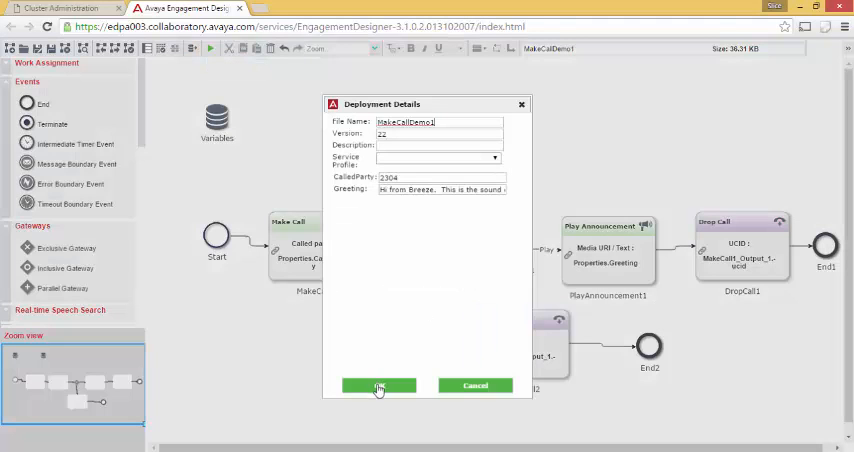
click(378, 386)
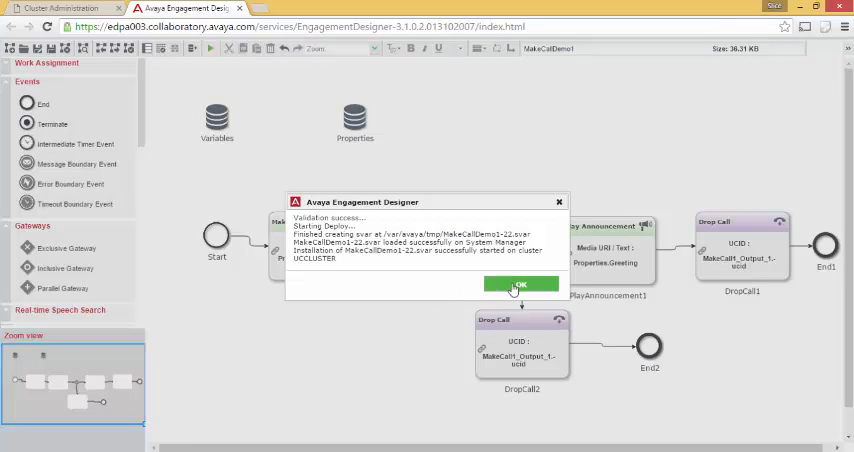
click(522, 284)
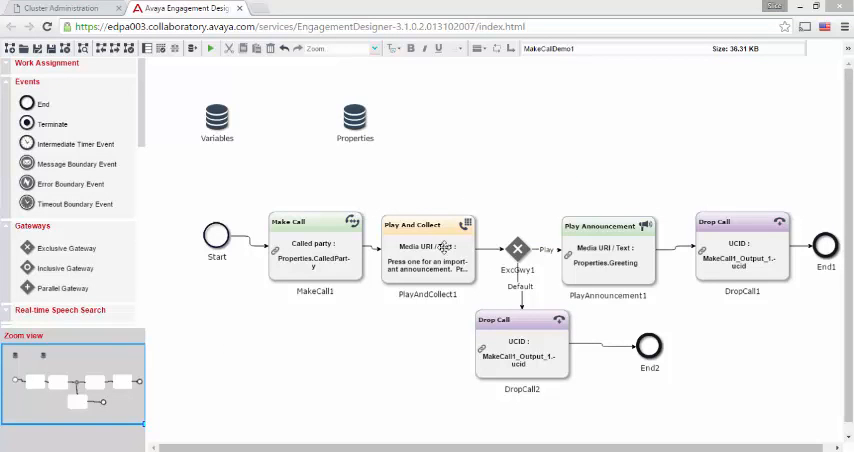
click(55, 7)
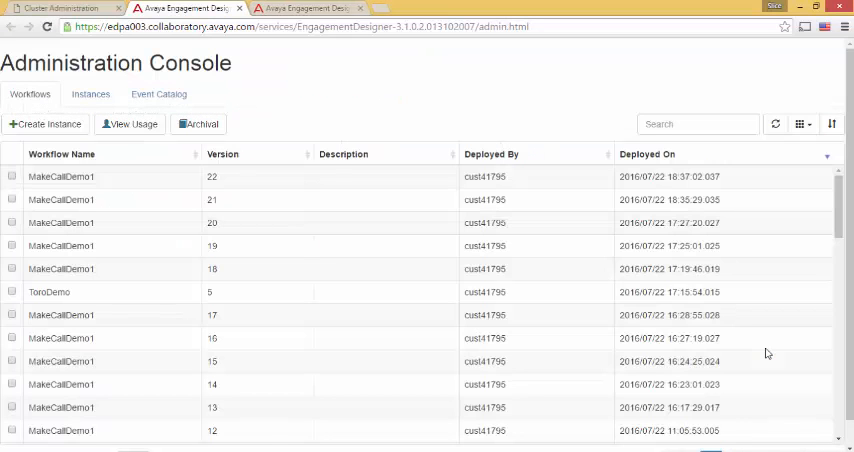
Create instance 665 of MakeCallDemo1 version 22, answer its test call and press 1.
click(18, 184)
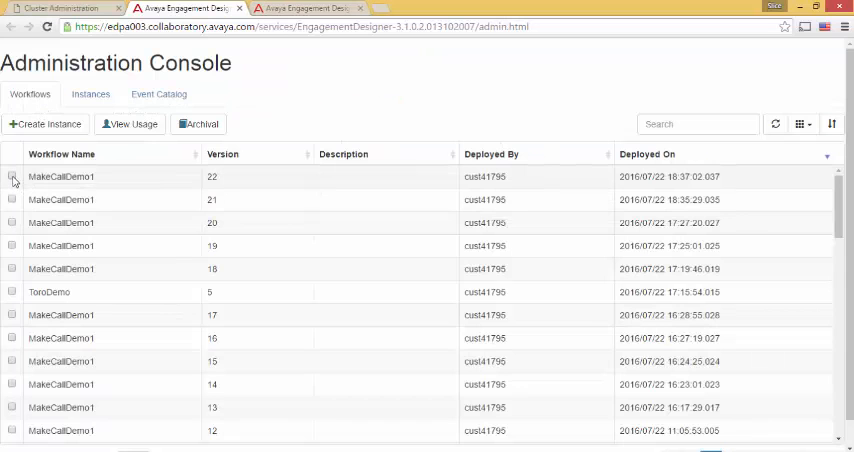
click(13, 182)
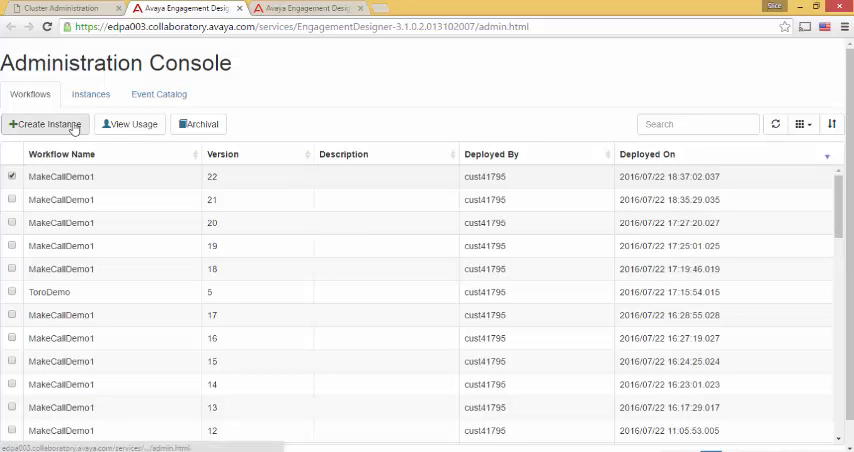
click(49, 124)
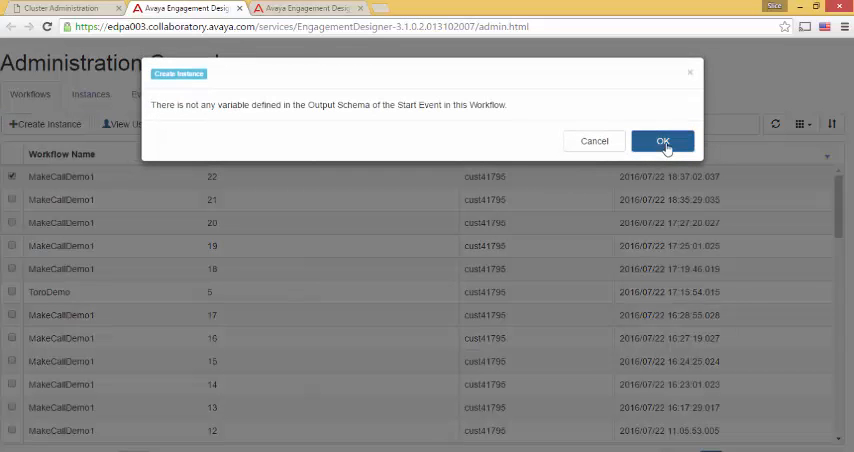
click(664, 140)
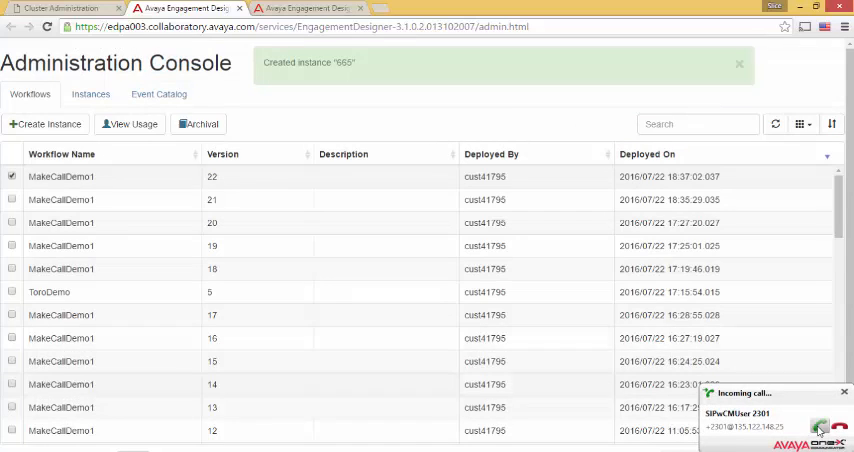
click(815, 424)
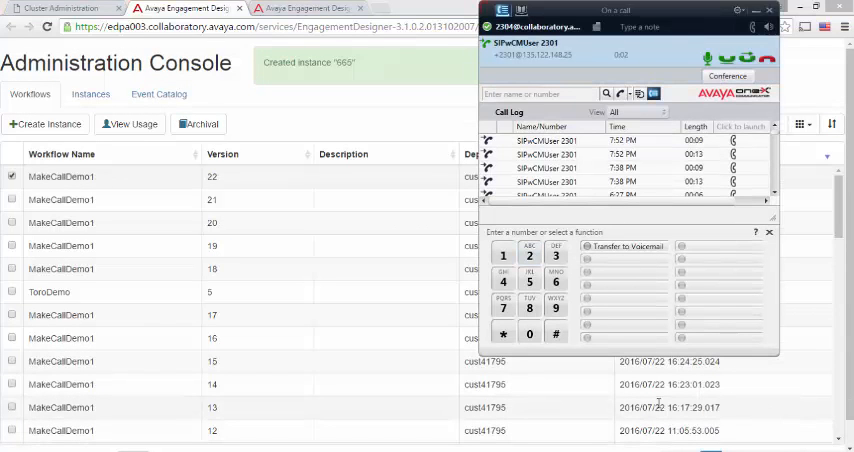
click(503, 256)
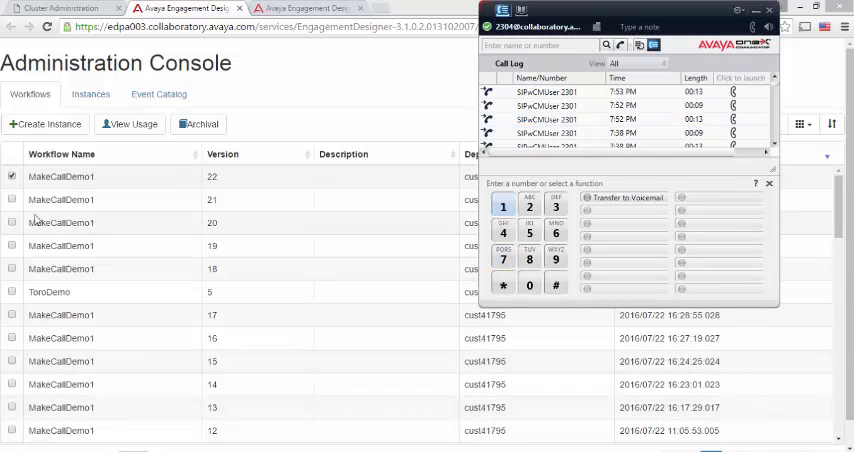
Create instance 666 of MakeCallDemo1 version 22 and answer its incoming one-X call.
click(46, 124)
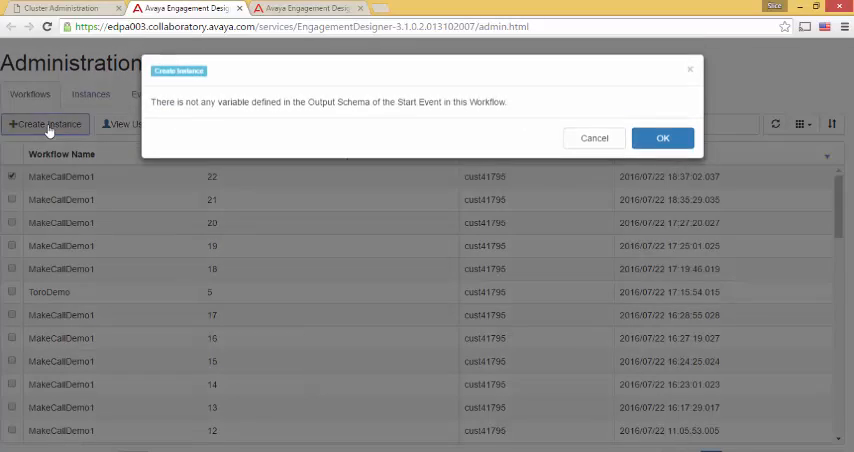
click(663, 137)
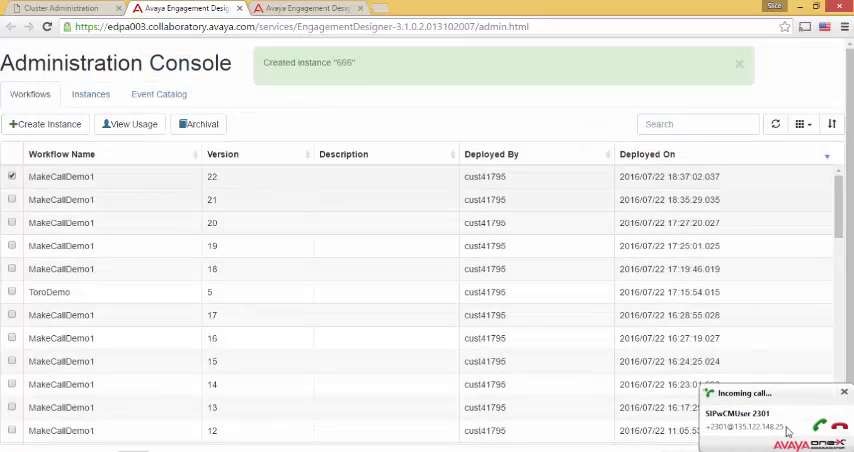
click(814, 426)
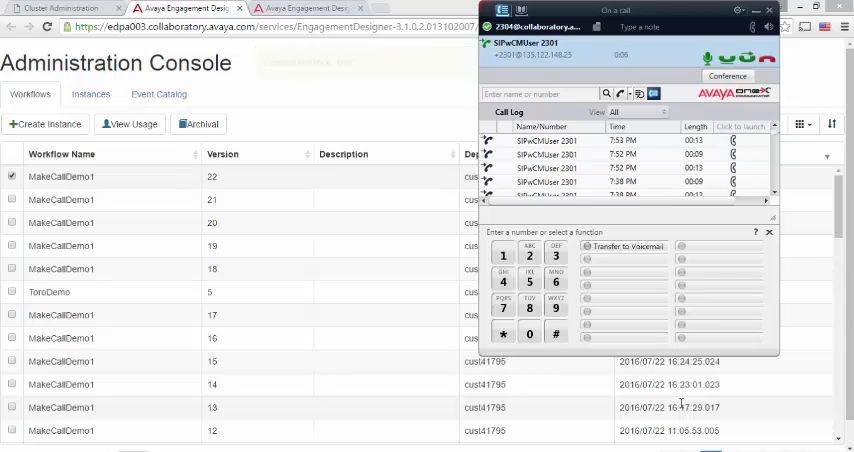
mouse_move(554, 363)
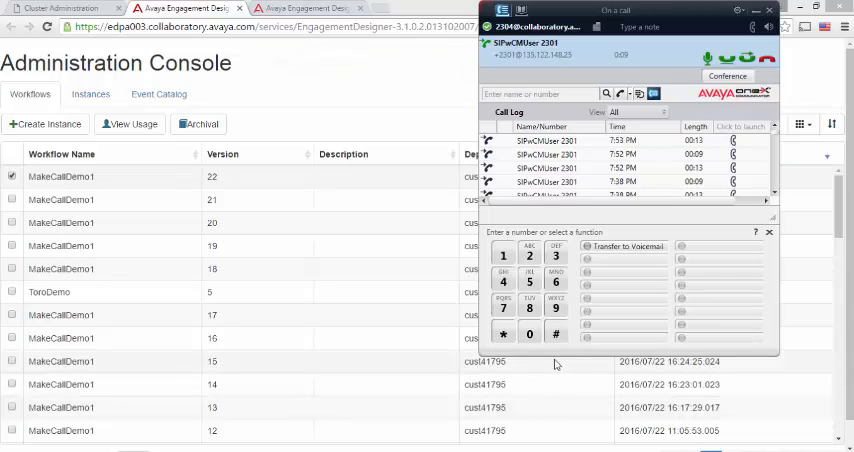